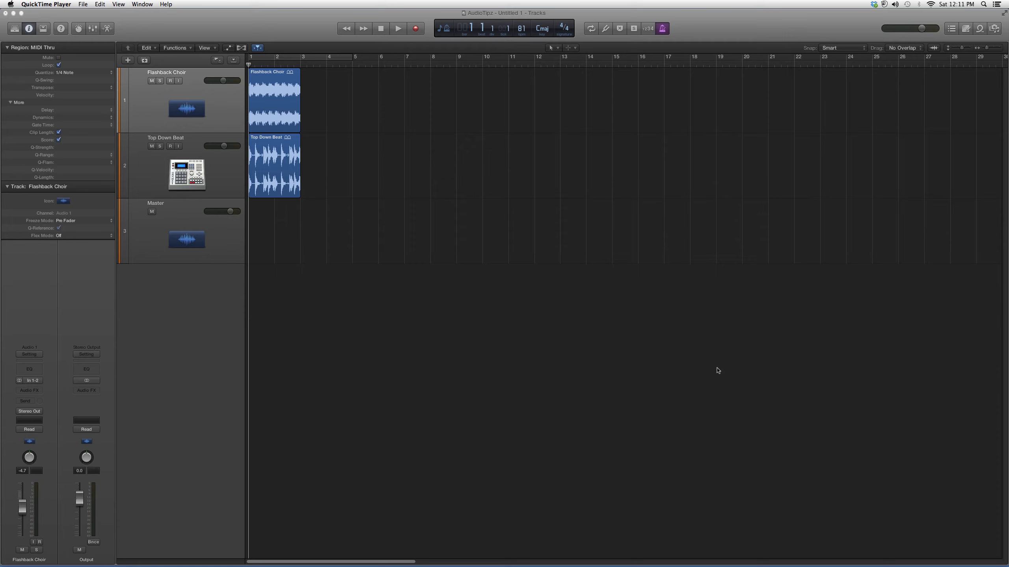
mouse_move(619, 344)
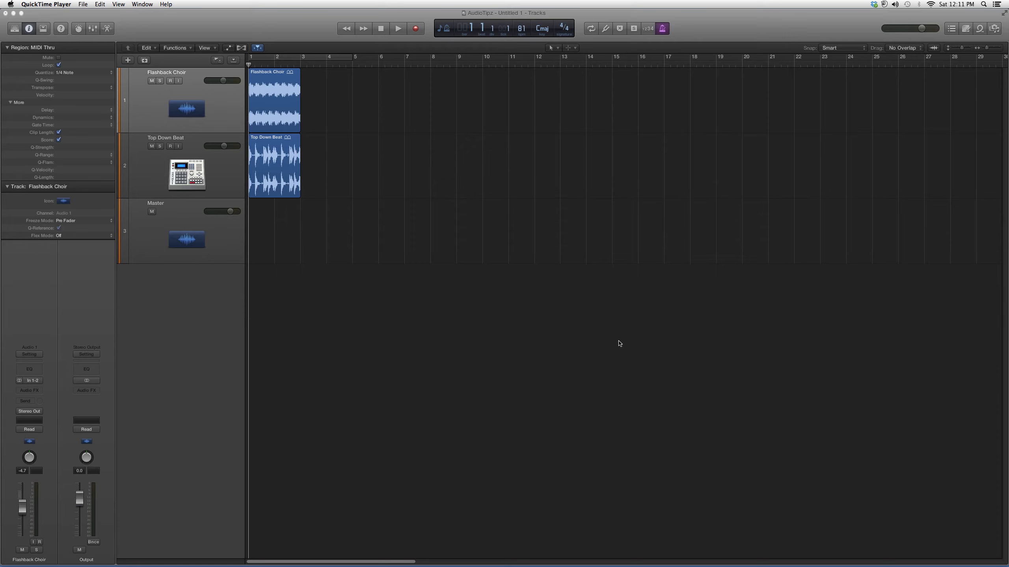
Step: Insert Waves PAZ-Meters (s) in an Audio FX slot on the Flashback Choir channel strip
click(28, 390)
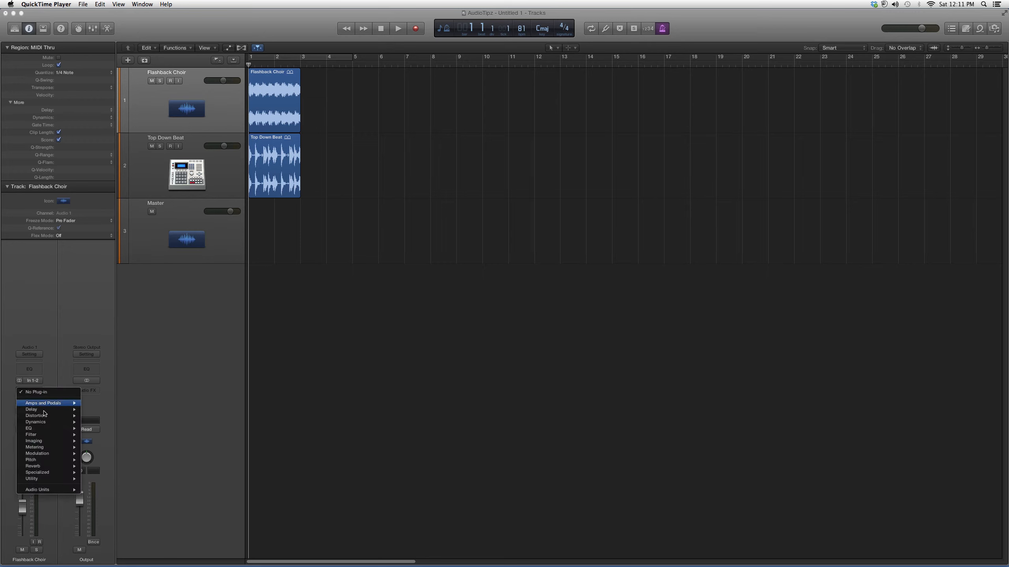
mouse_move(97, 503)
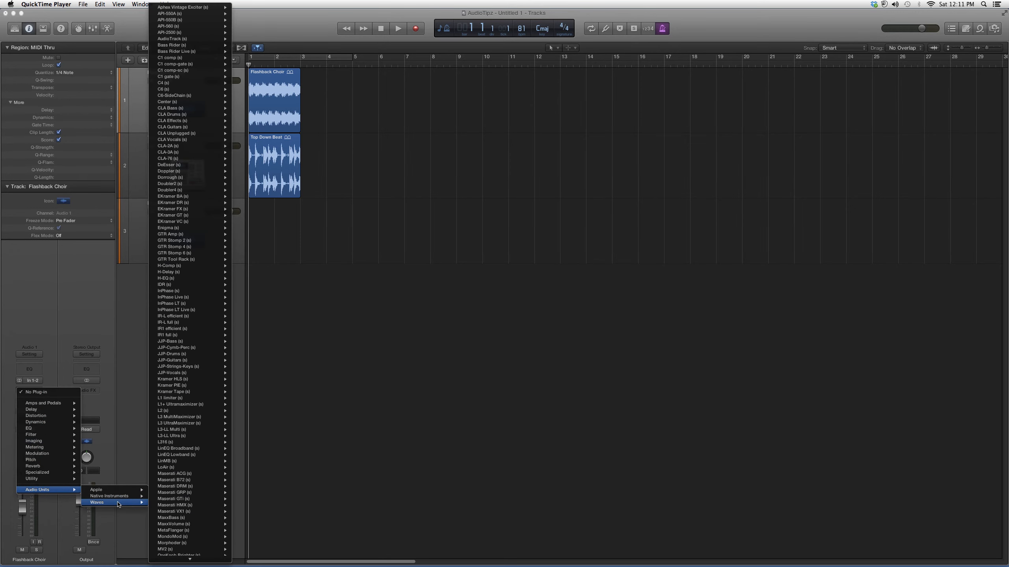
mouse_move(186, 512)
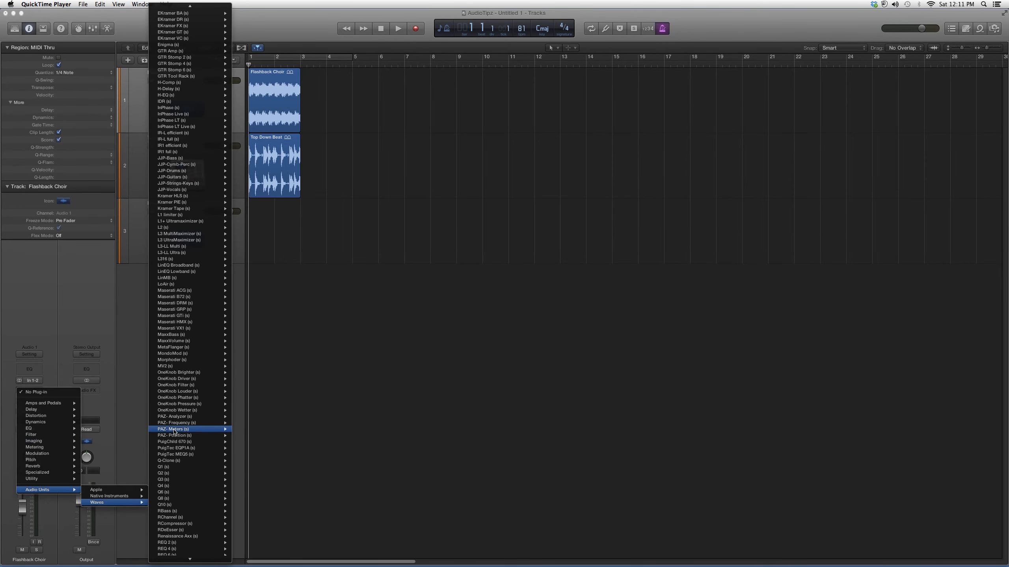
click(171, 429)
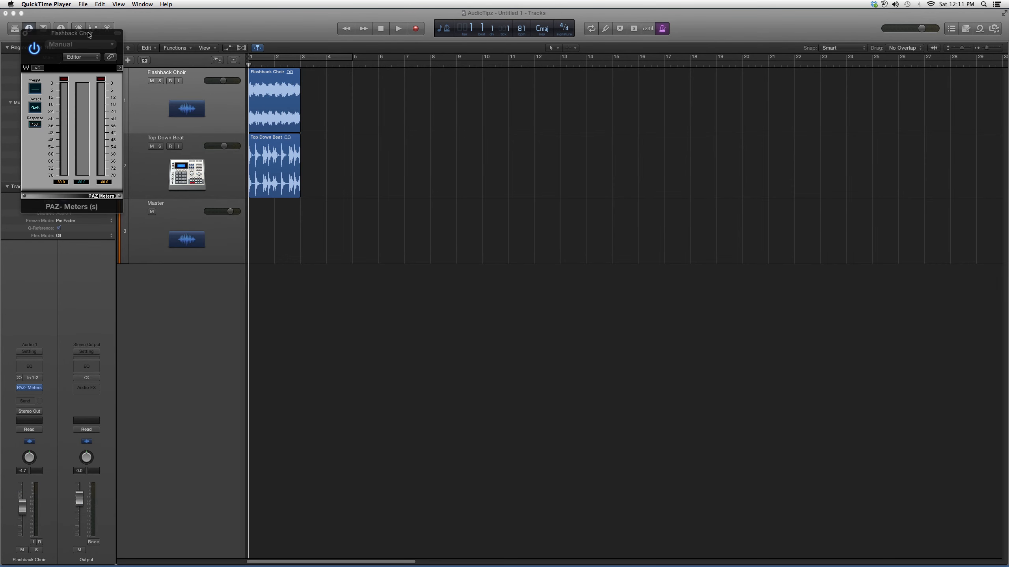
Step: Move the PAZ-Meters window into the middle of the empty arrange area
drag(70, 33, 603, 233)
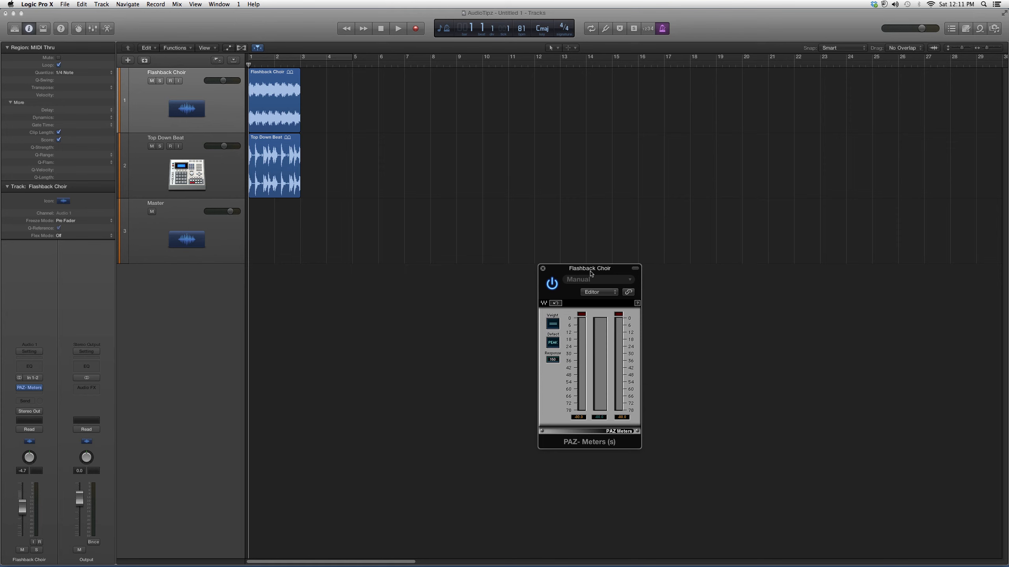
mouse_move(600, 377)
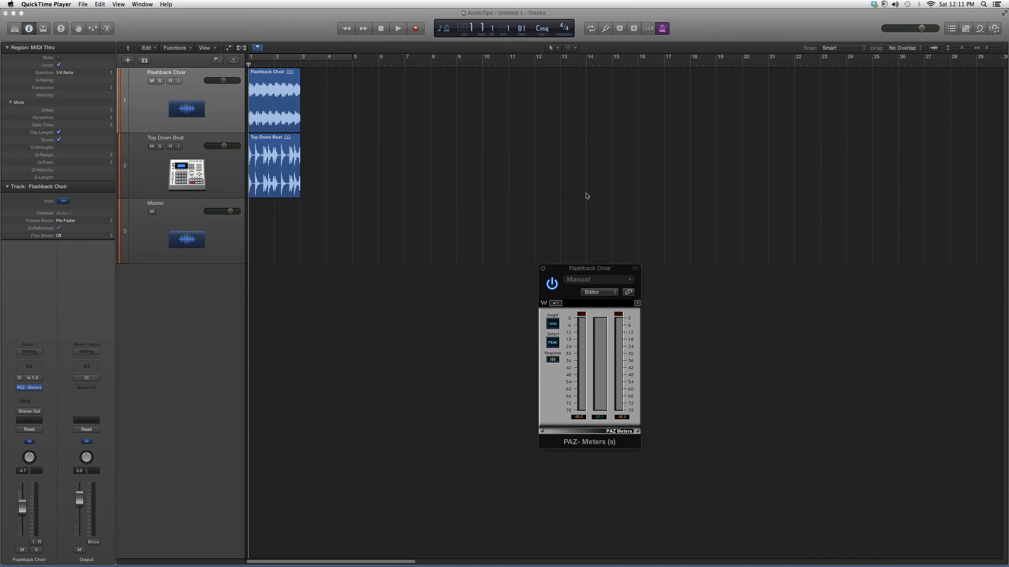
mouse_move(596, 245)
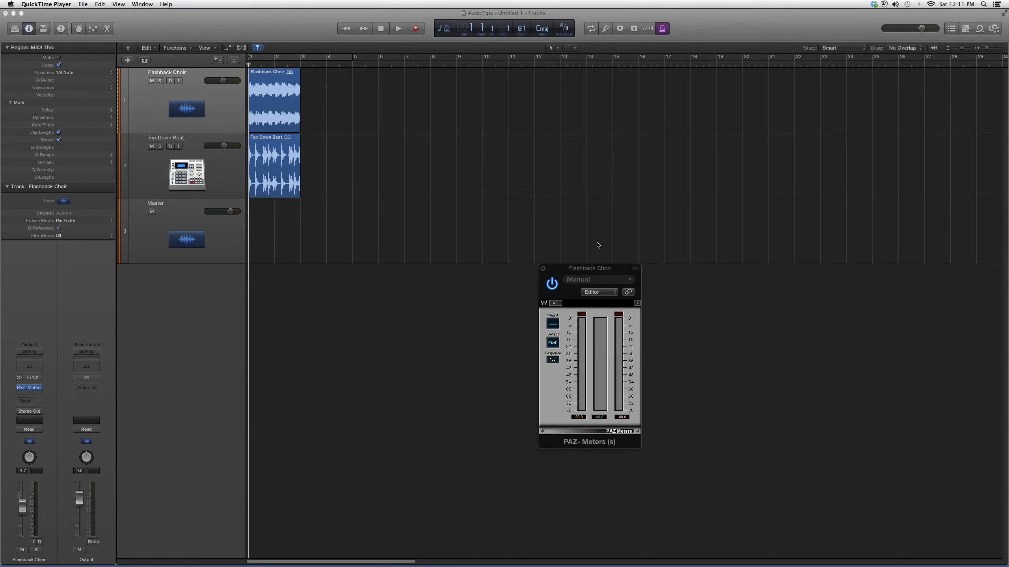
mouse_move(612, 216)
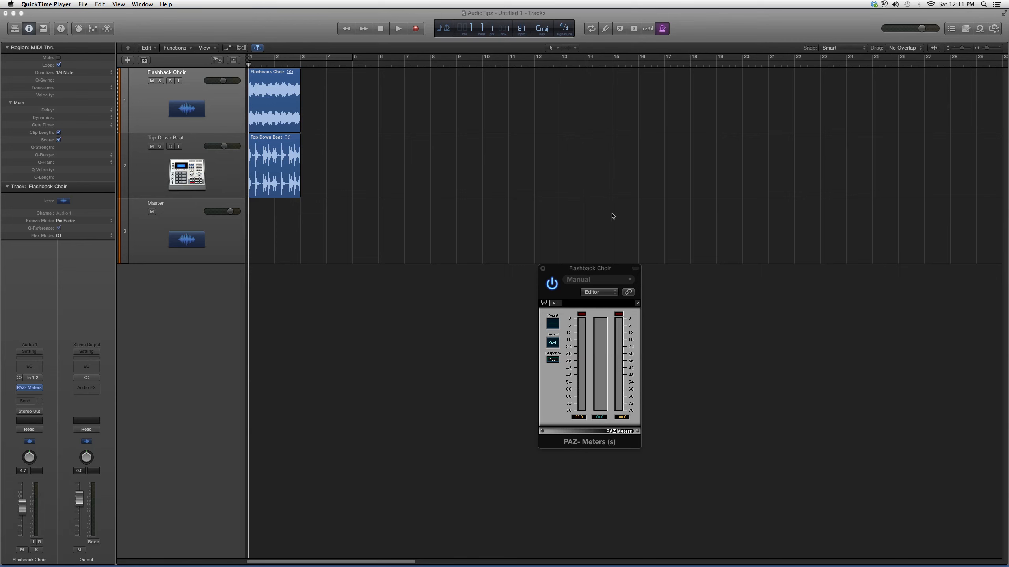